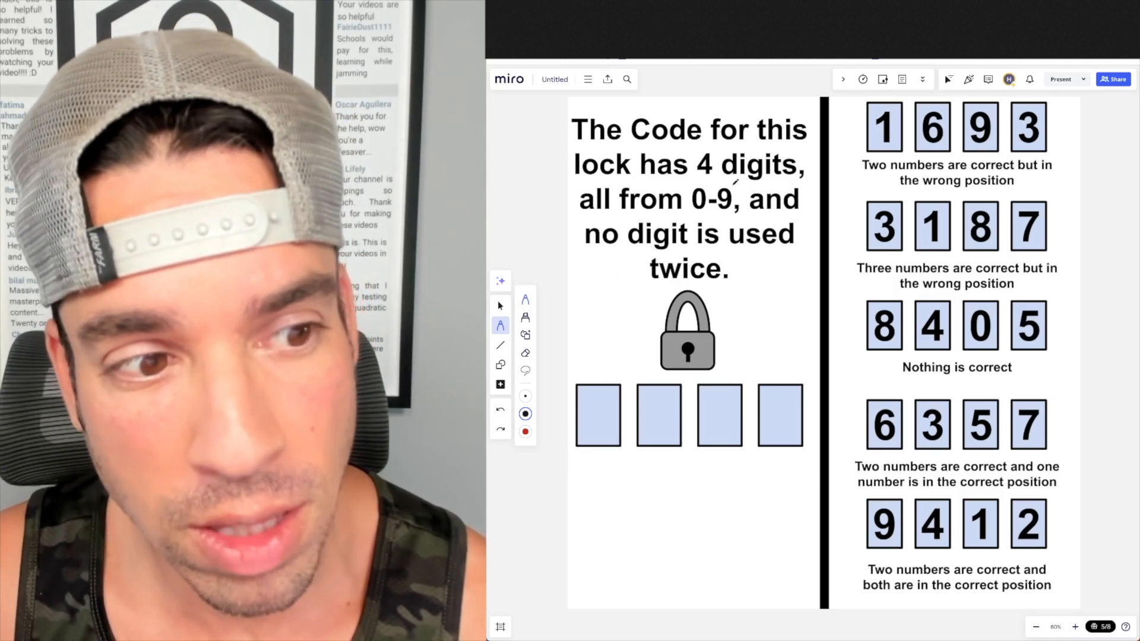
Strike through the 8 in 8405, the 8 in 3187, and the 5 in 6357 in red
left_click_drag(661, 171, 796, 192)
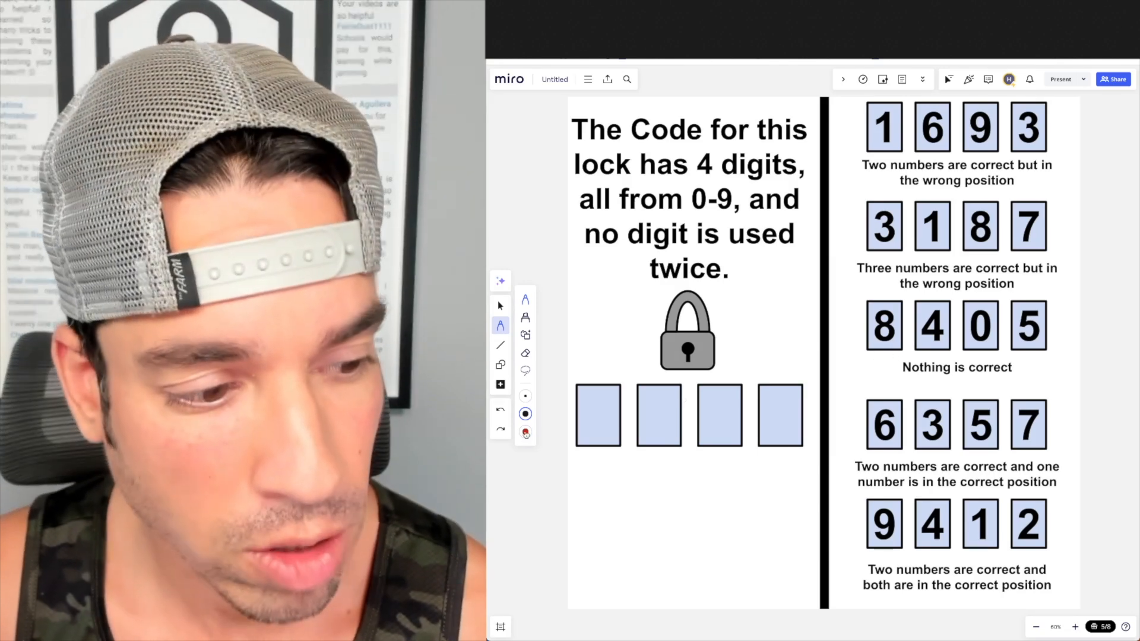
left_click_drag(872, 356, 945, 291)
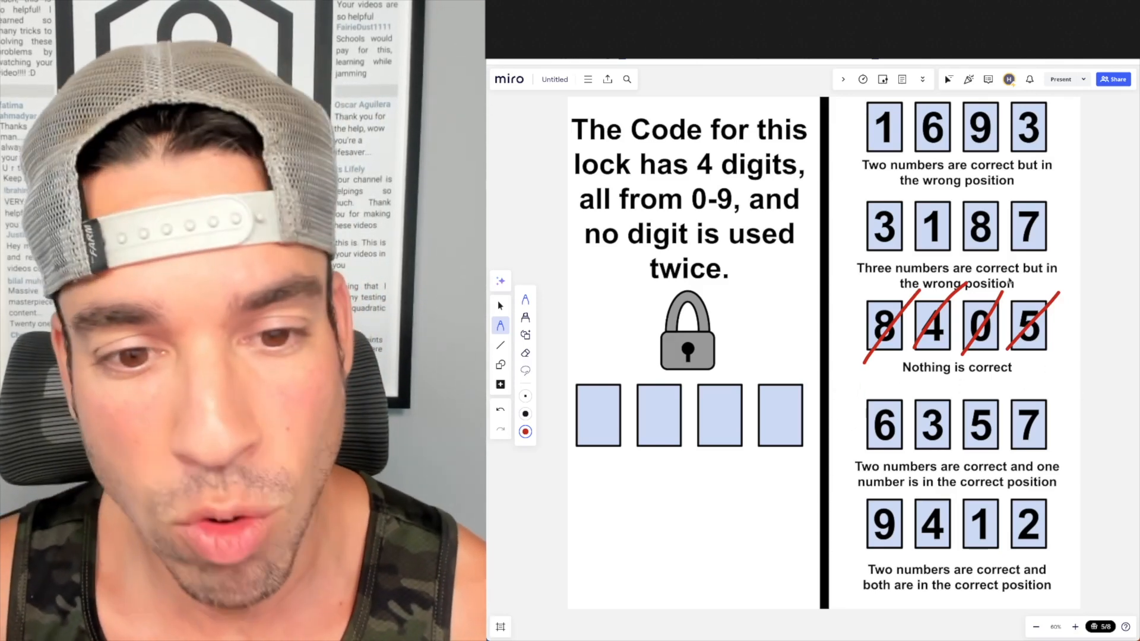
left_click_drag(959, 207, 996, 250)
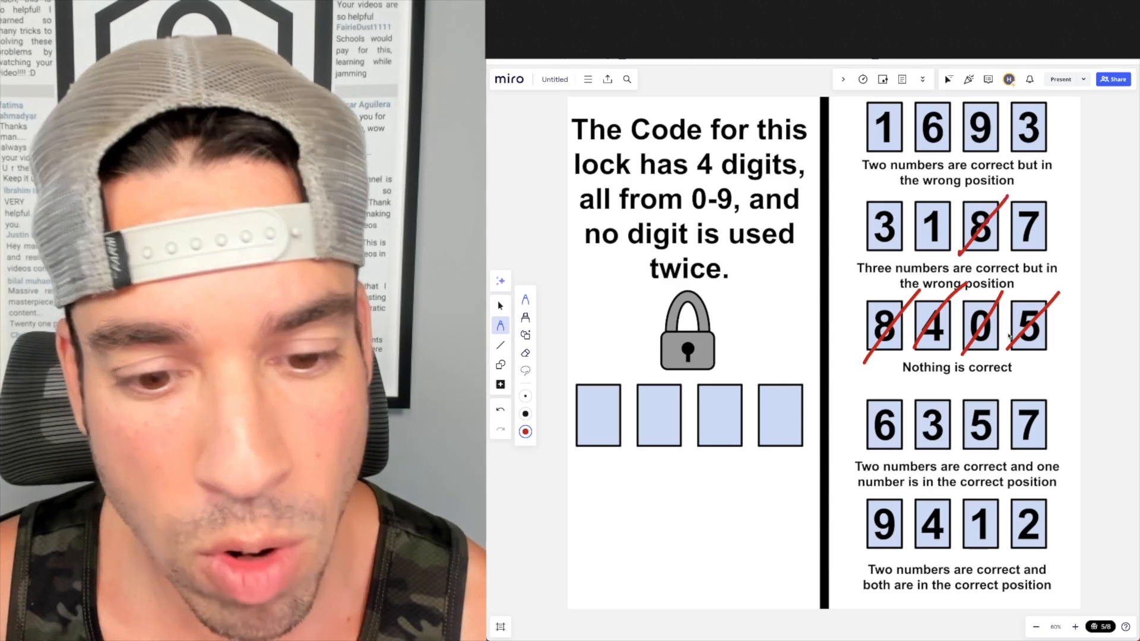
left_click_drag(963, 407, 1000, 444)
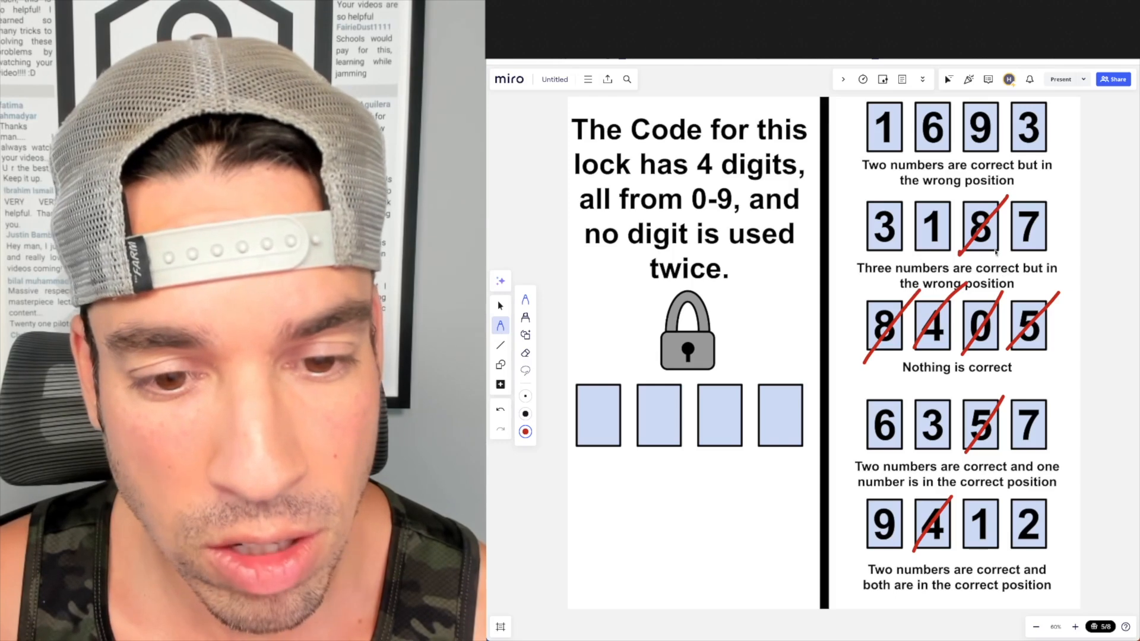
Draw a red circle around the 1 in the 1693 clue
left_click_drag(836, 254, 1075, 298)
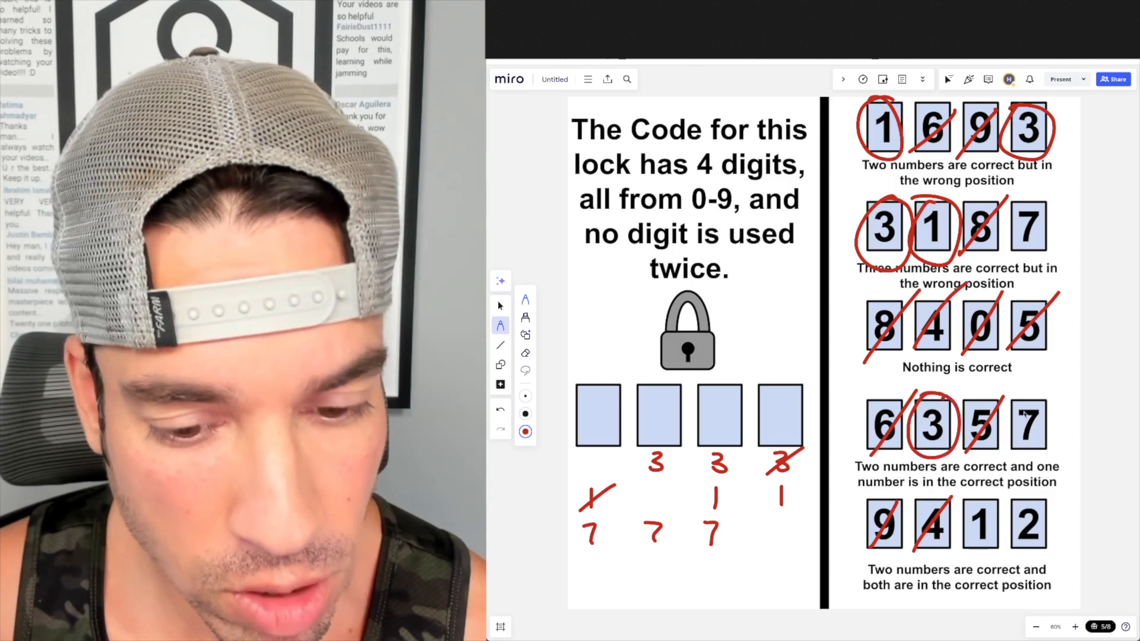
Circle the 7 in 3187 and draw an arrow toward the 3 in 6357
left_click_drag(1010, 404, 1043, 447)
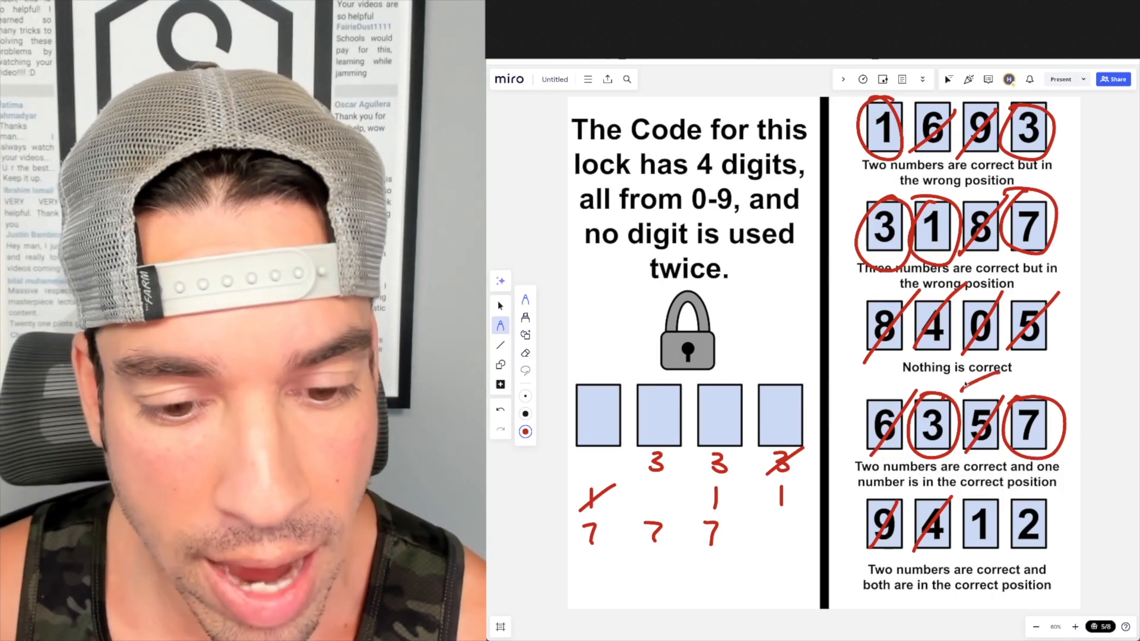
left_click_drag(644, 447, 676, 480)
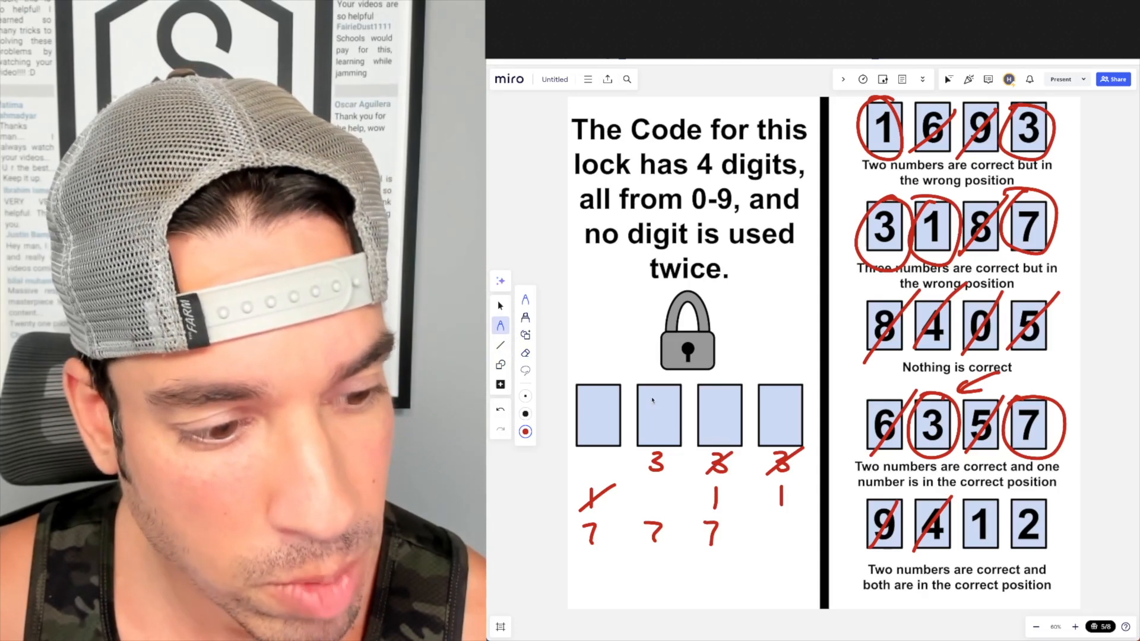
Write 3 and 7 into the lock code boxes
type("3")
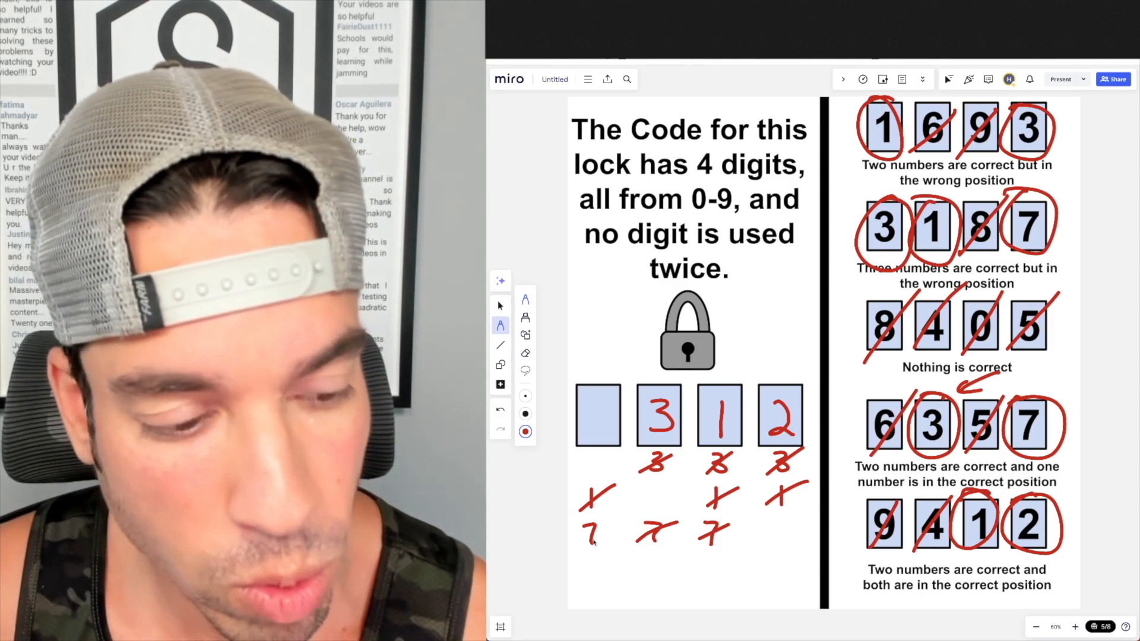
type("7")
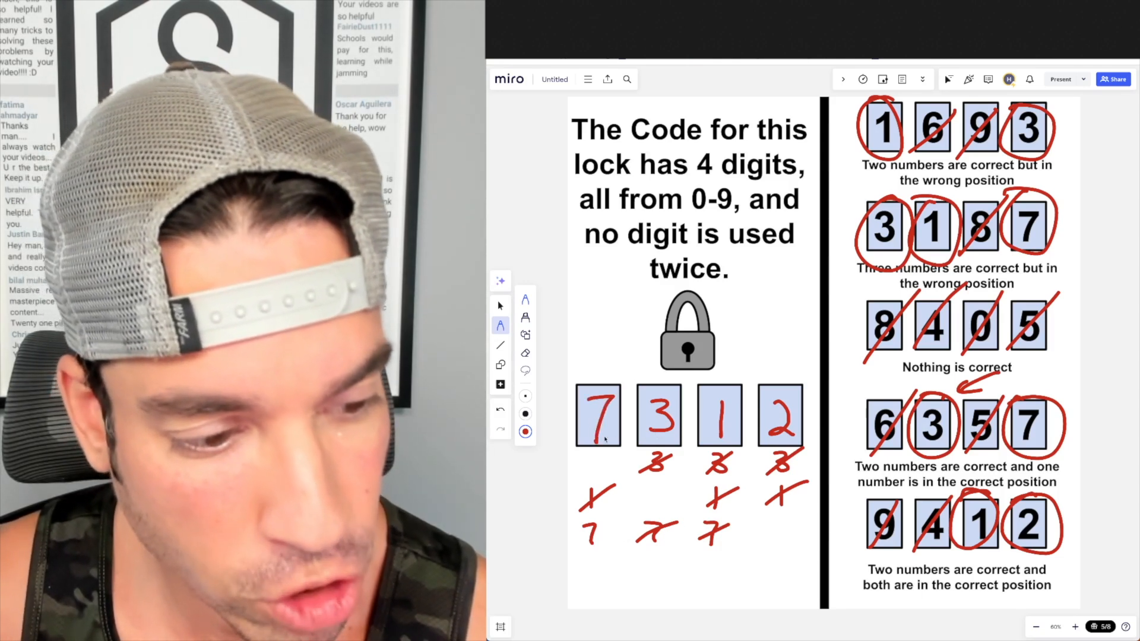